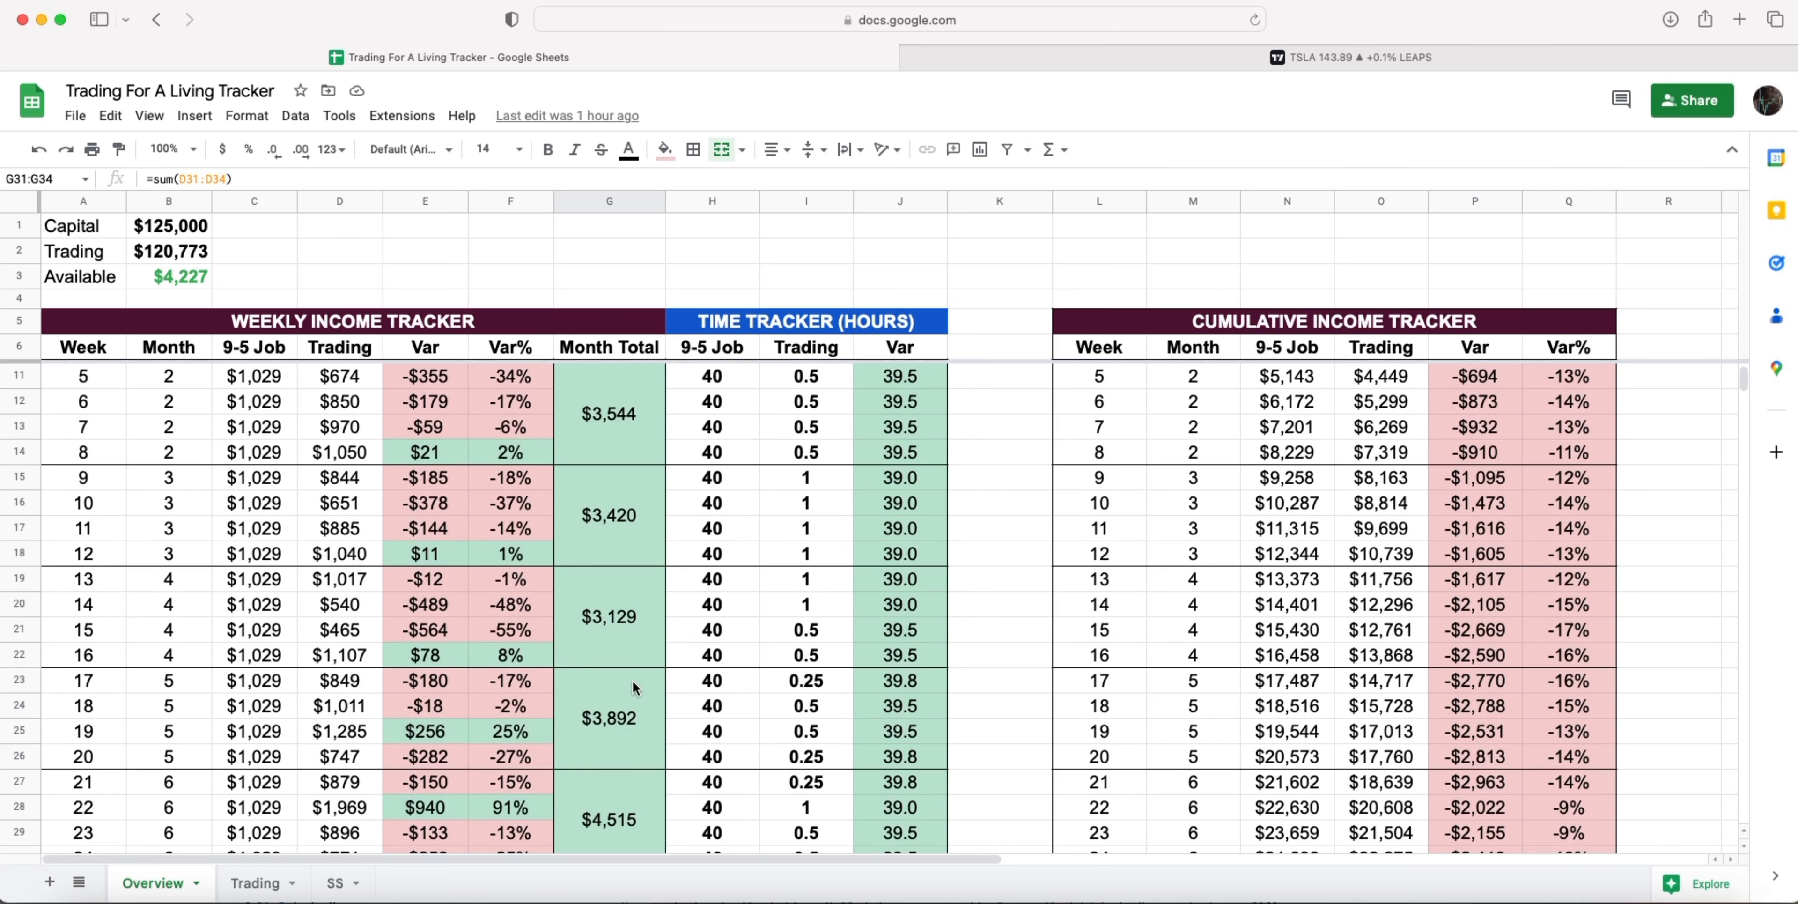
- Return to the Google Sheets Trading sheet and scroll through the META and TSLA (Strangles) trade logs
{"action": "scroll", "scroll_direction": "up", "scroll_amount": 3}
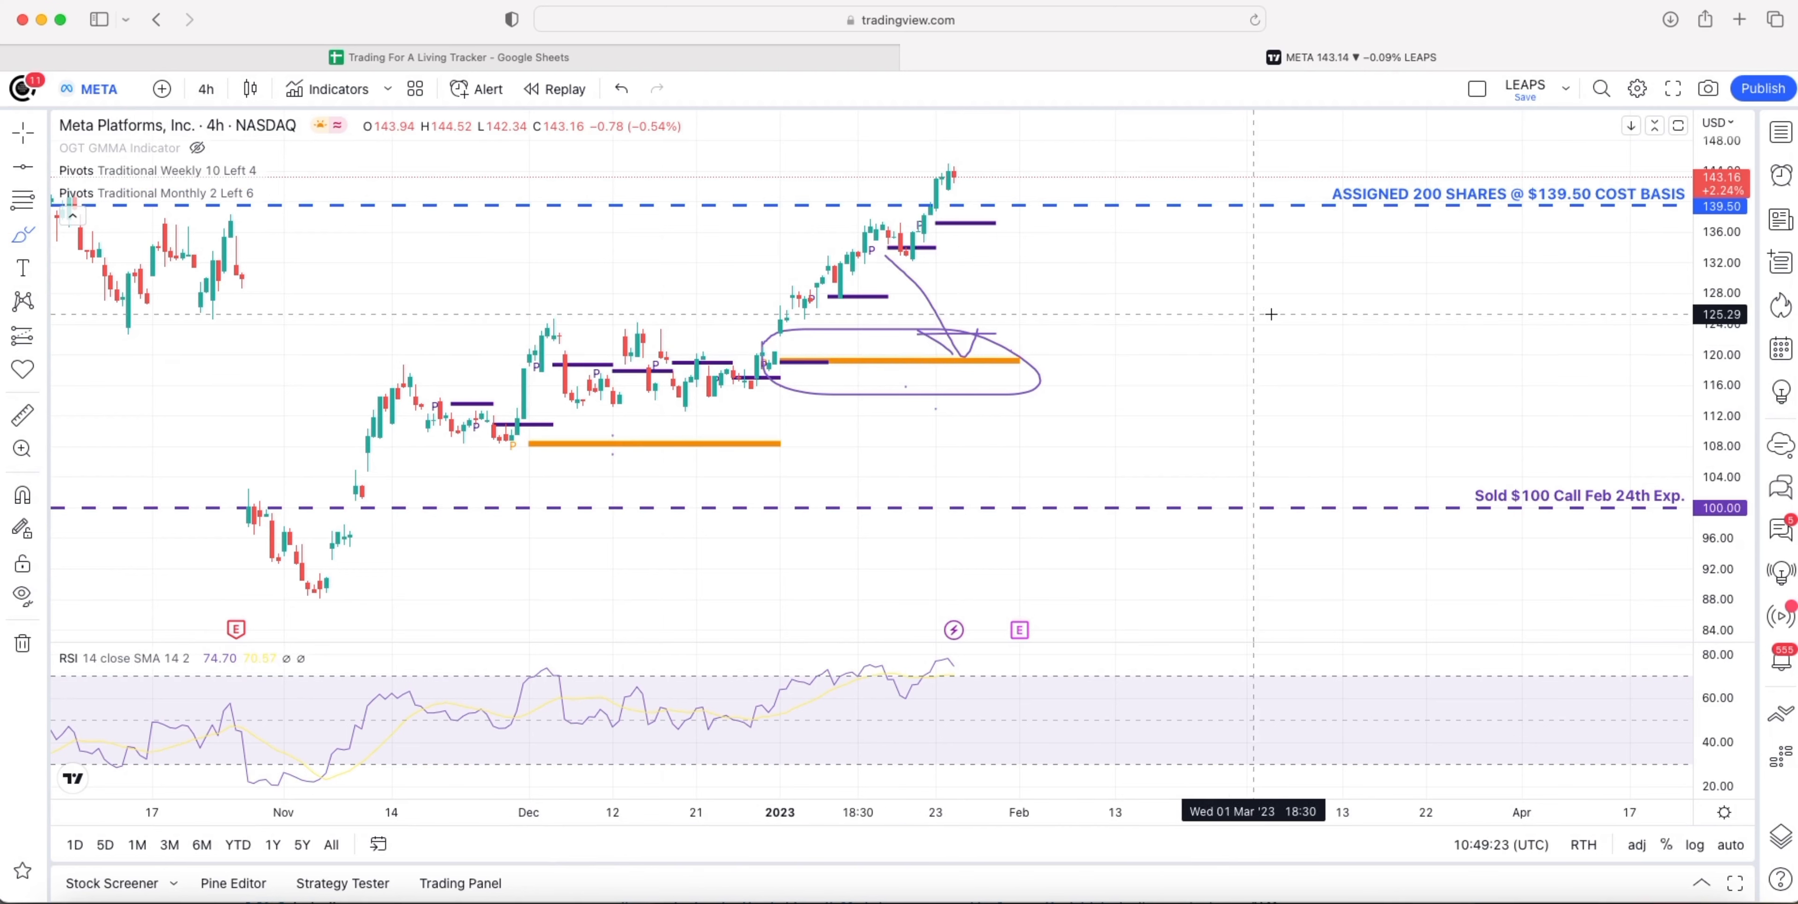
{"action": "left_click", "coordinate": [450, 57]}
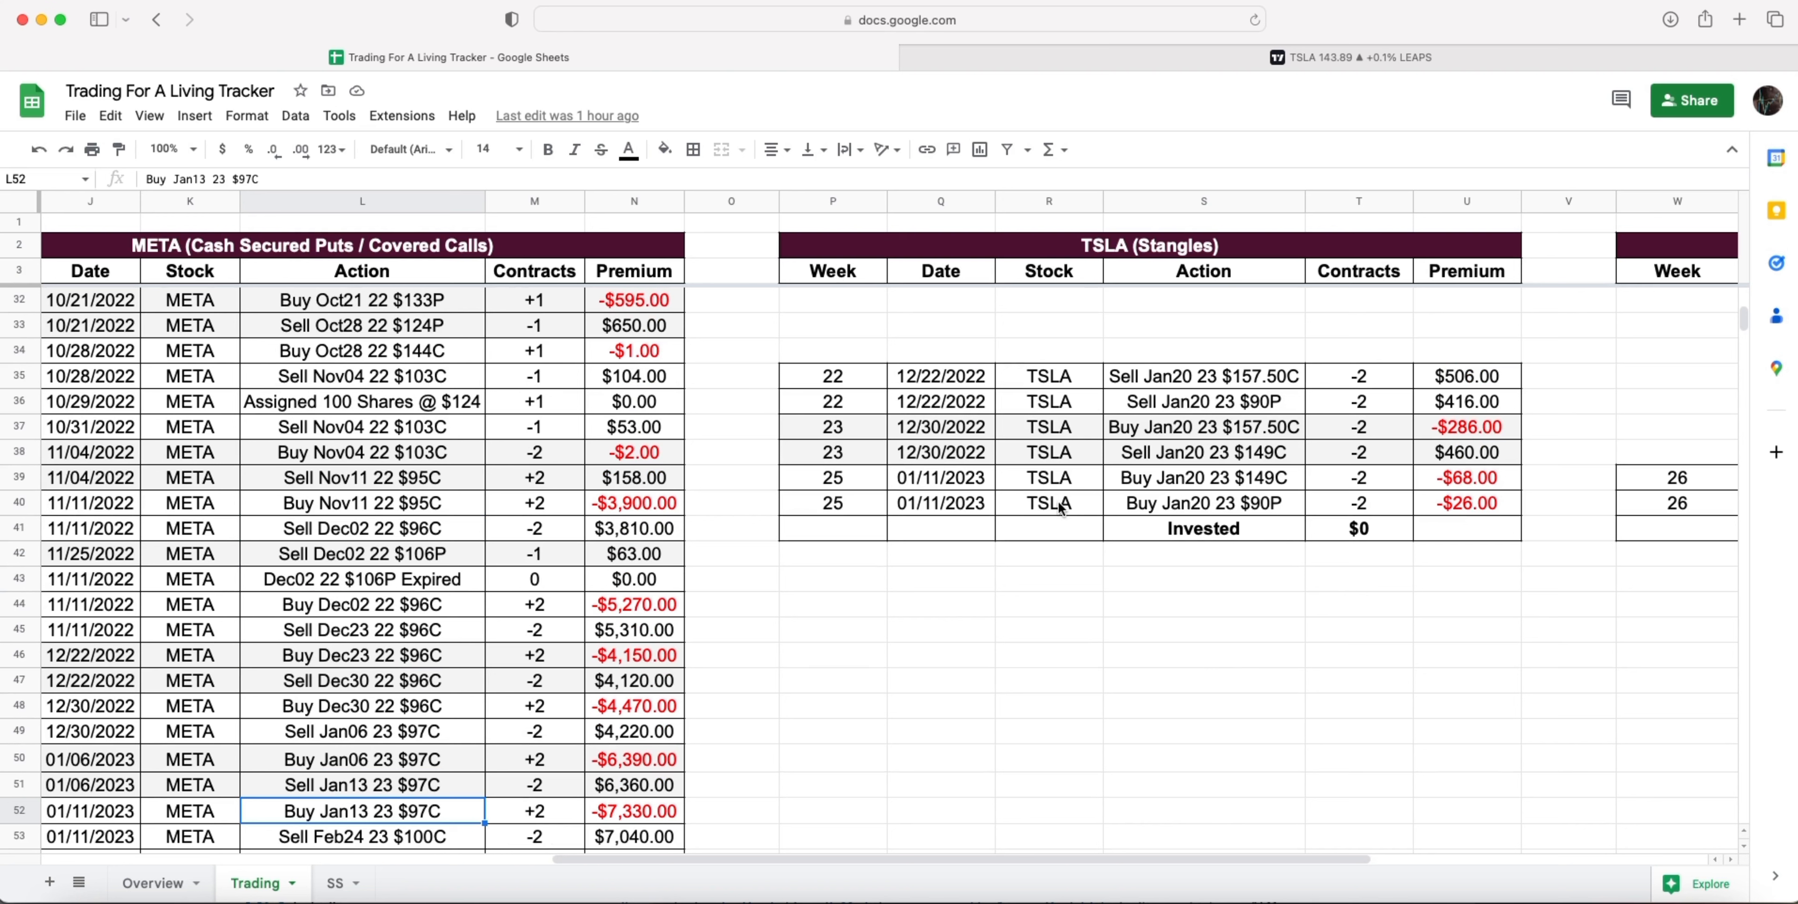
{"action": "scroll", "scroll_direction": "down", "scroll_amount": 3}
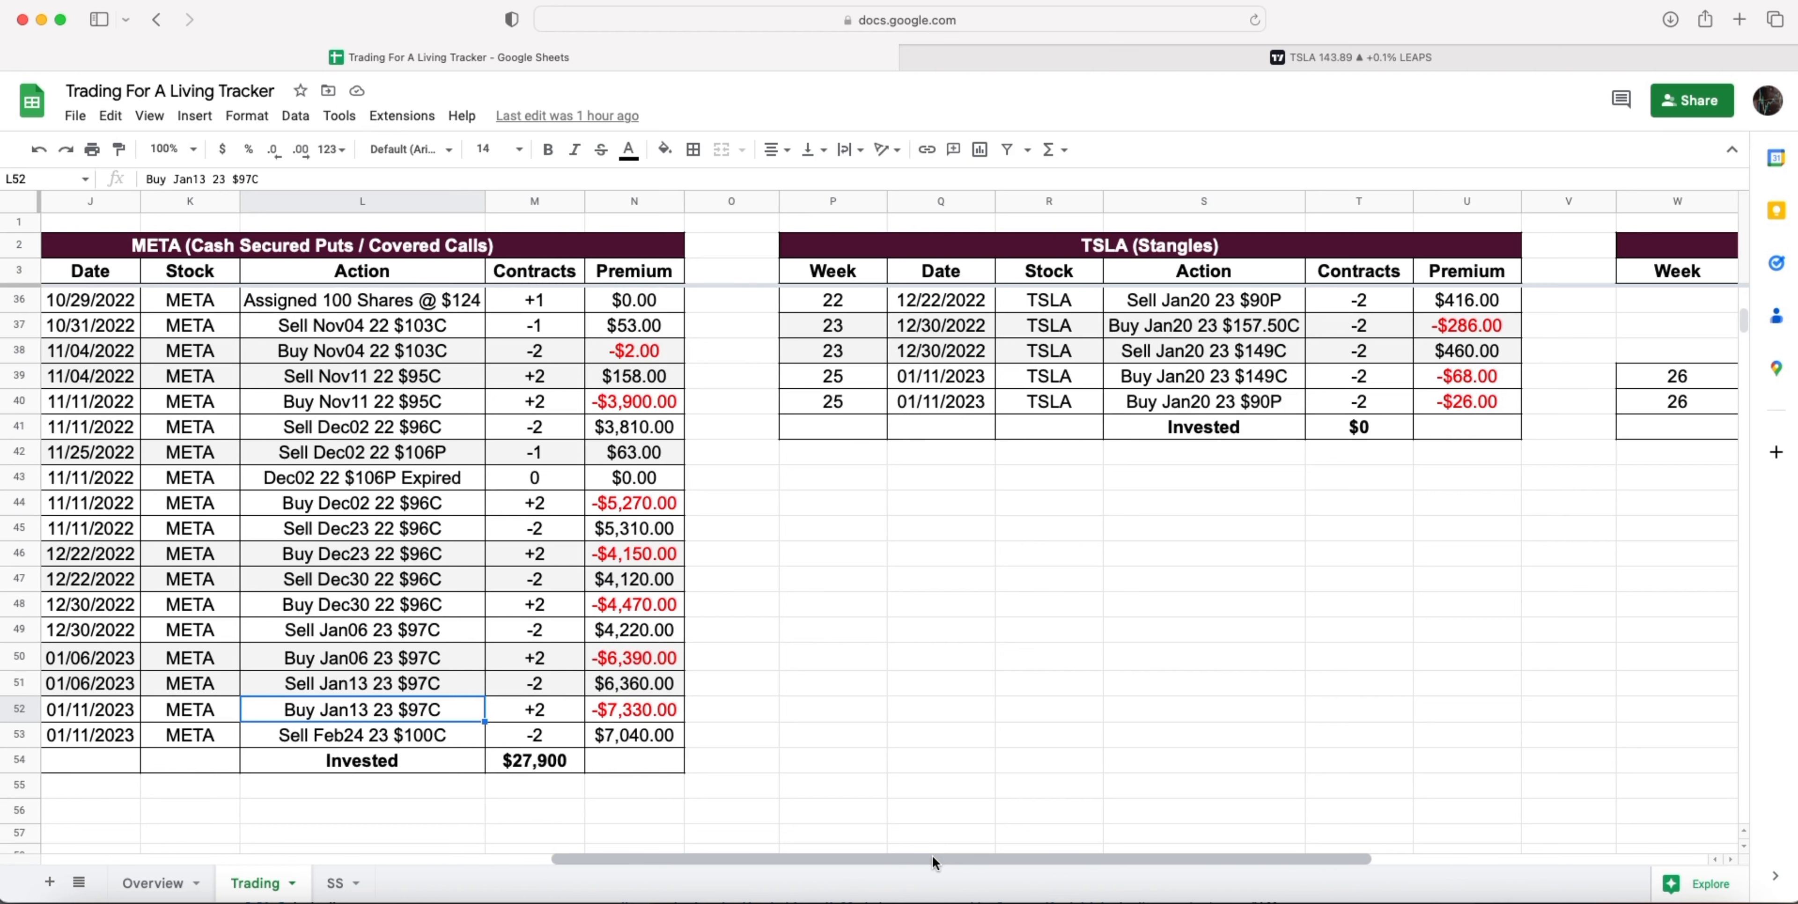
{"action": "scroll", "scroll_direction": "right", "scroll_amount": 3}
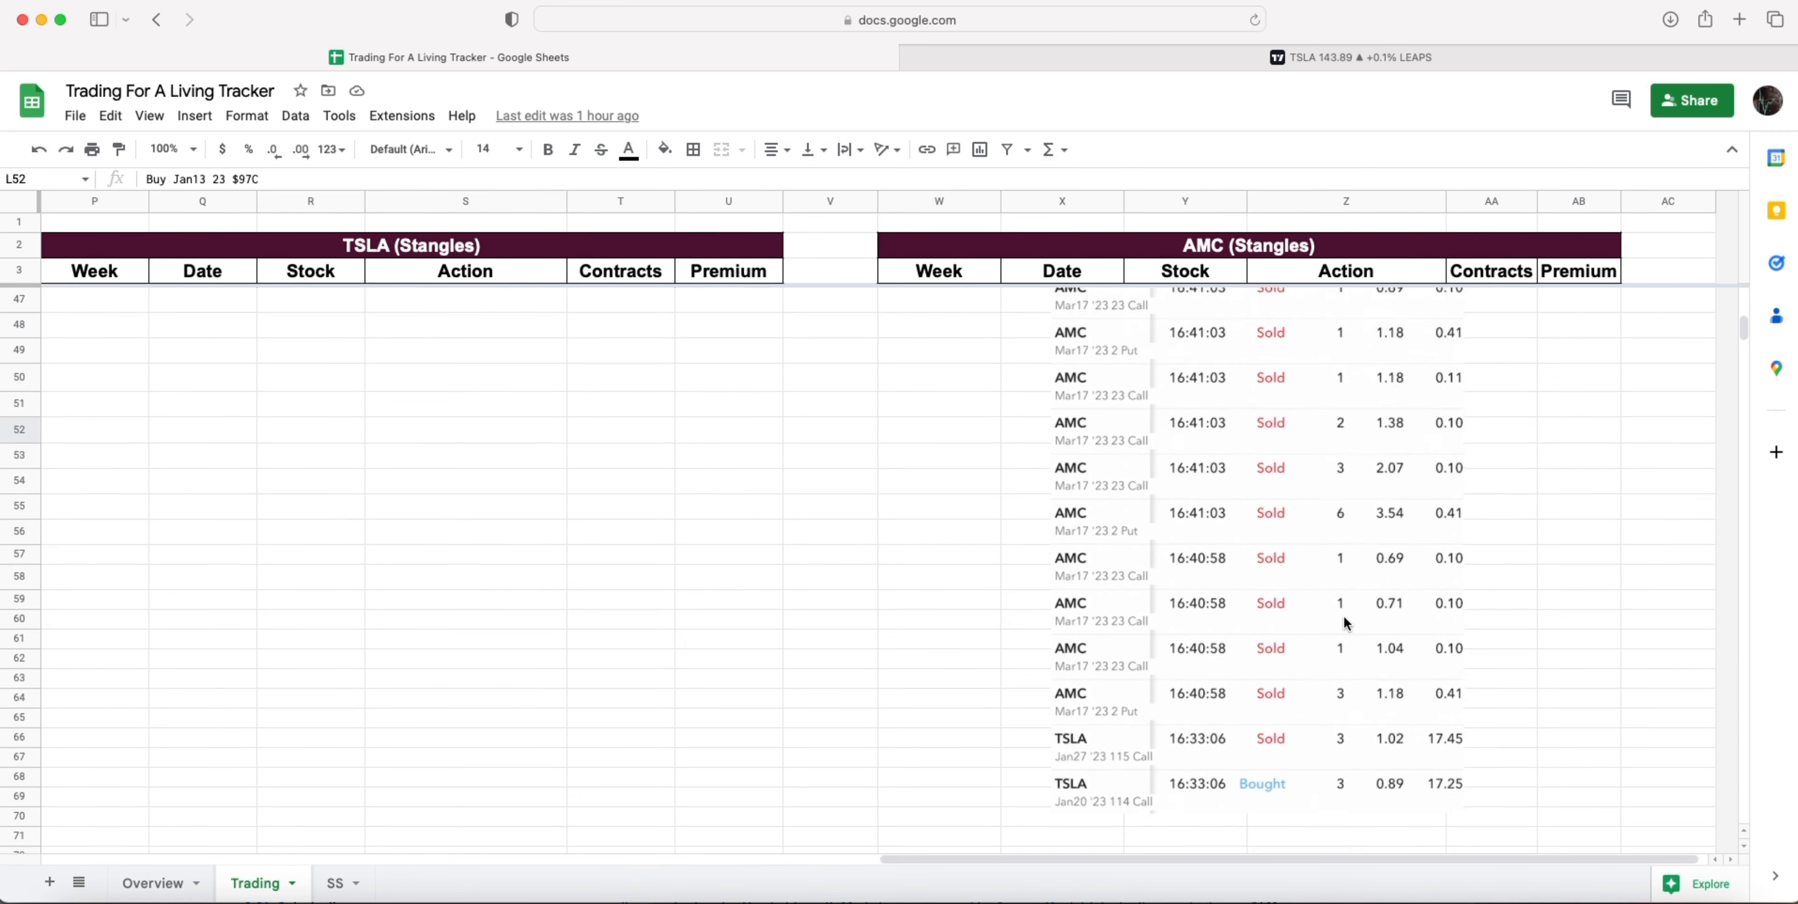
{"action": "left_click", "coordinate": [153, 883]}
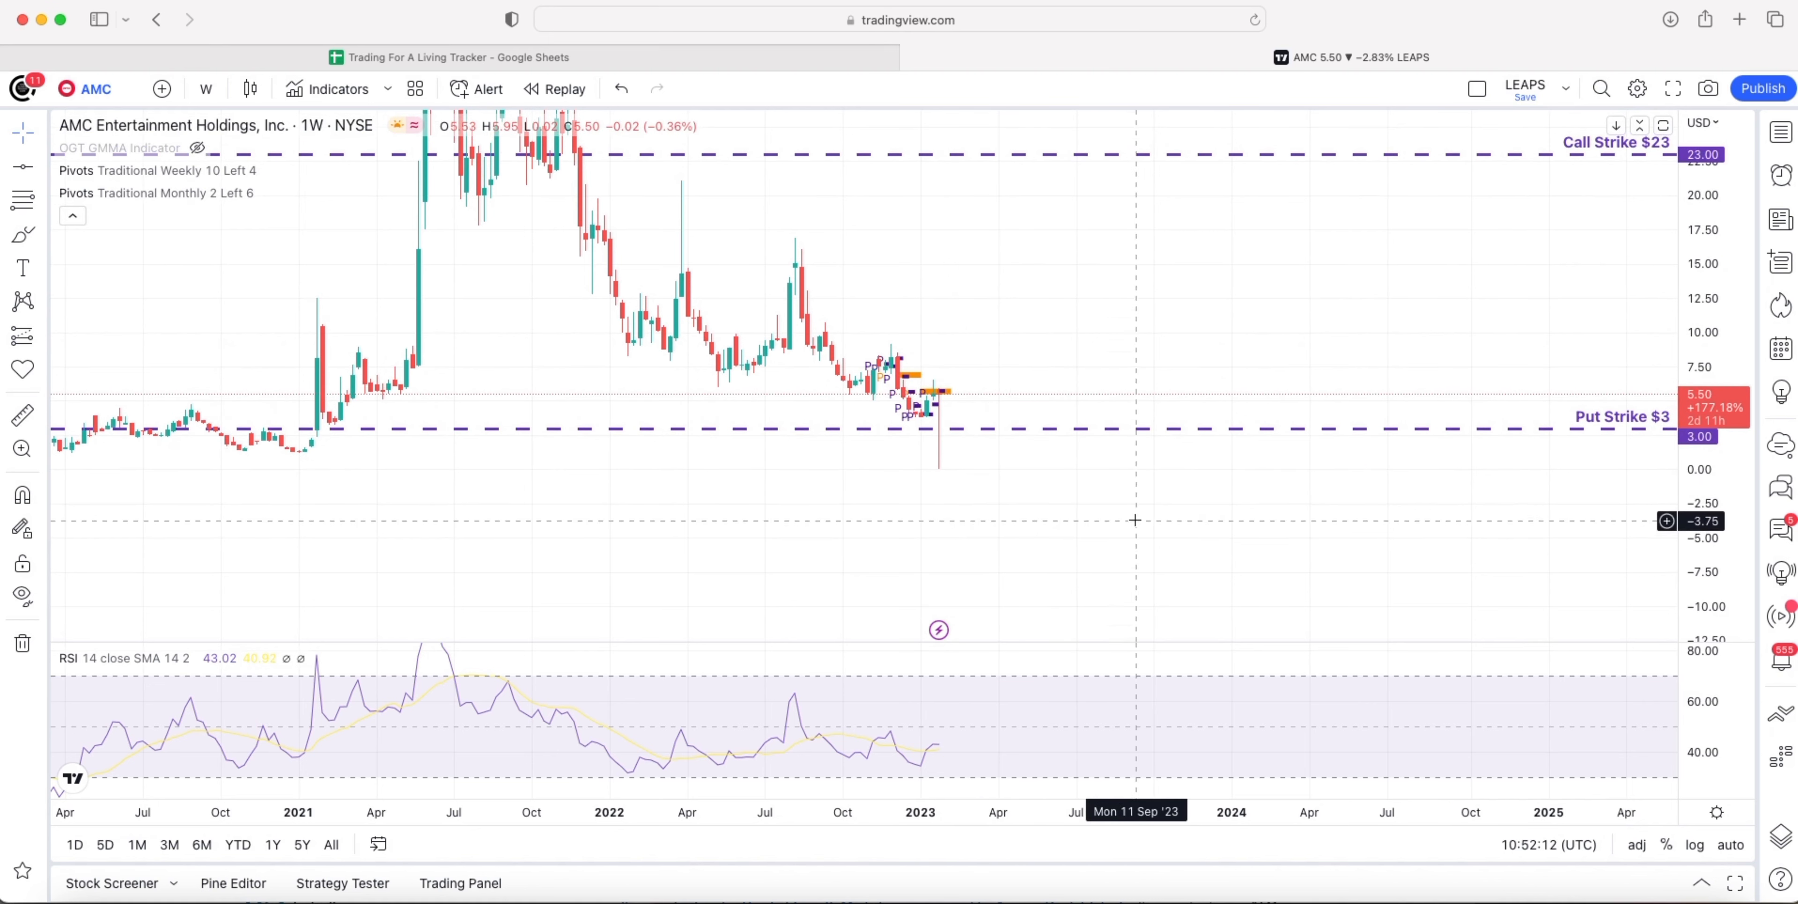
- Switch to the TradingView AMC 1W chart with the $23 call and $3 put strike lines
{"action": "left_click", "coordinate": [450, 57]}
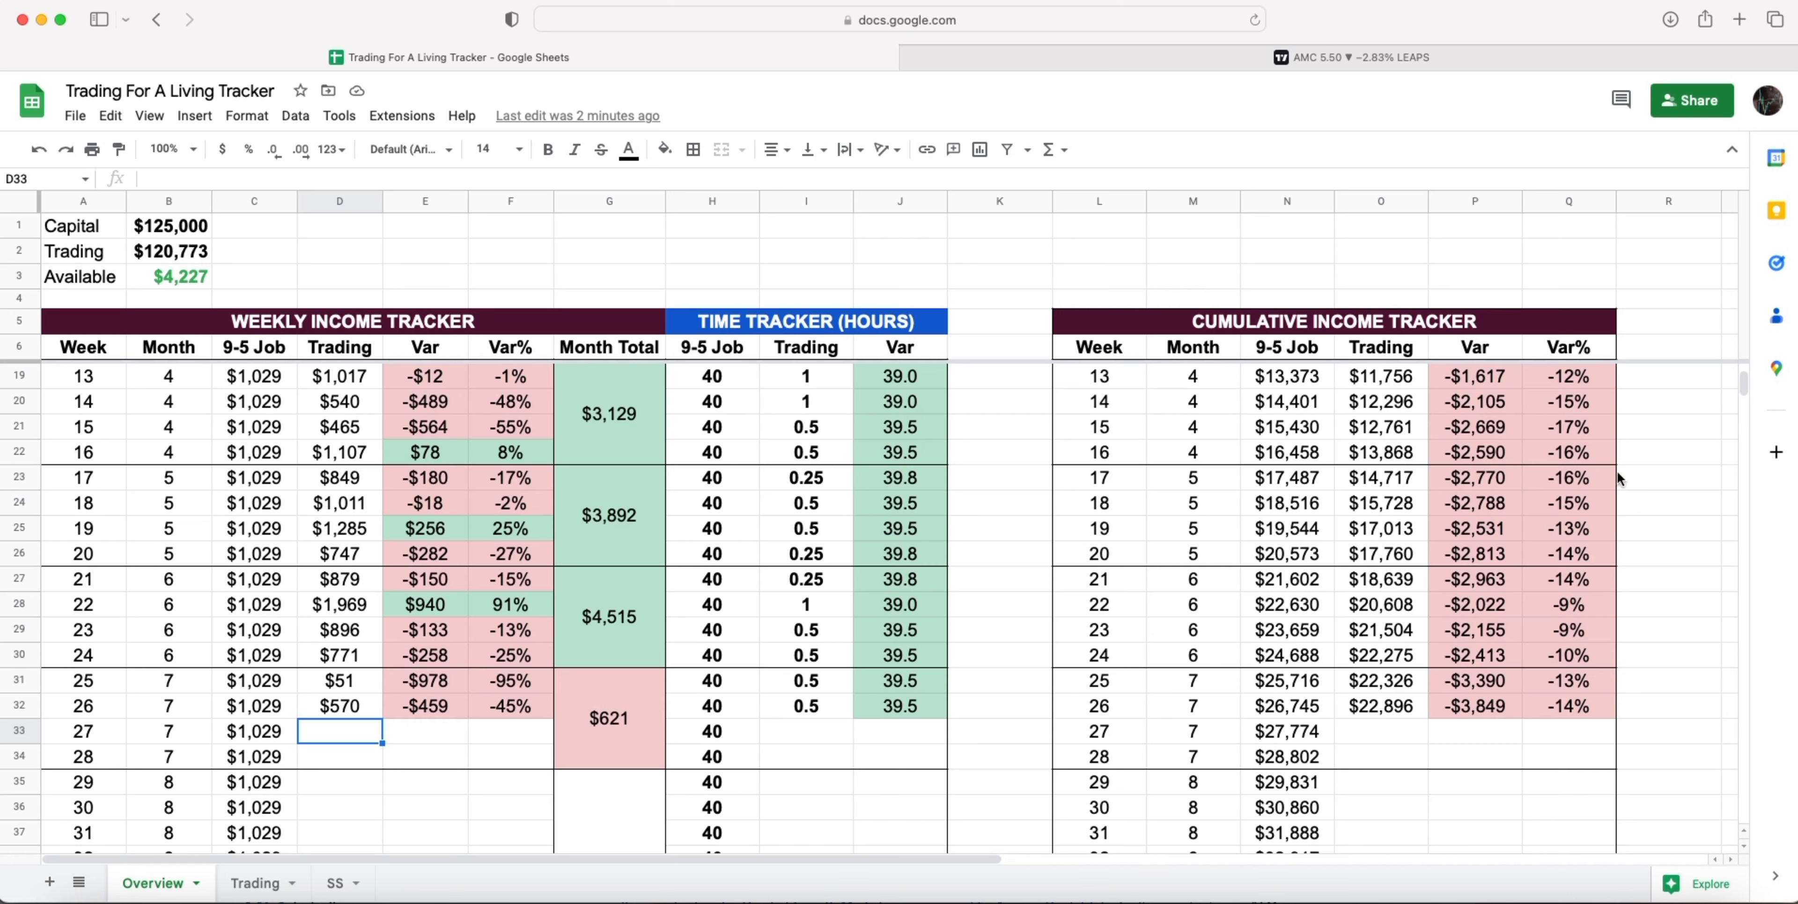